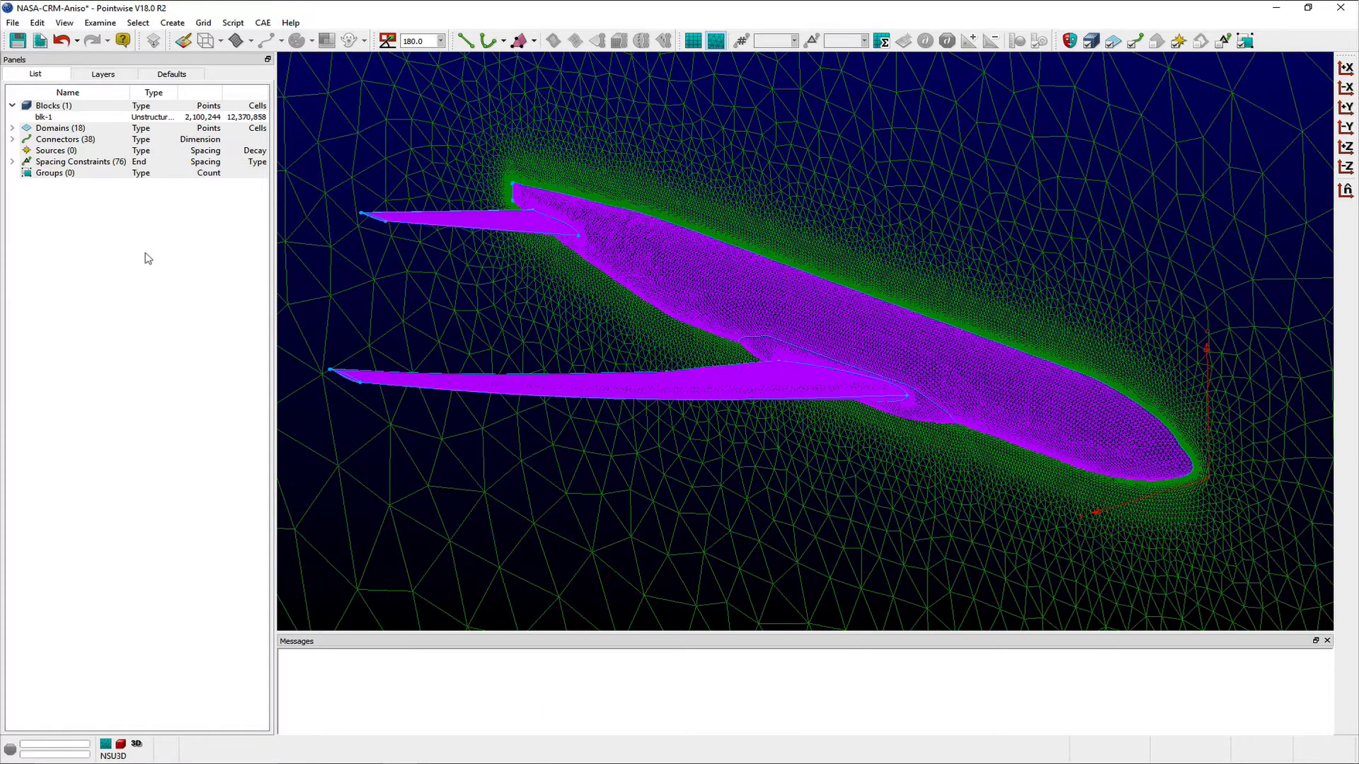
mouse_move(157, 114)
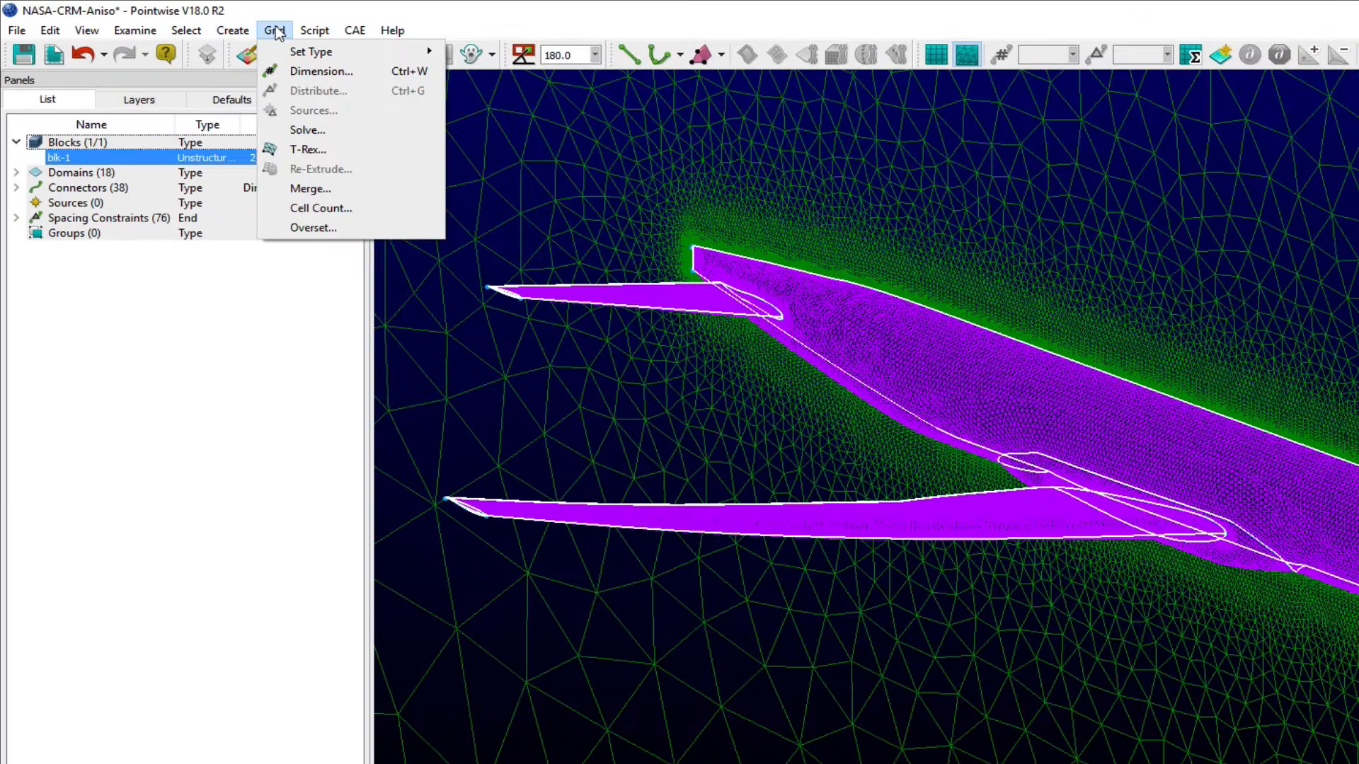
mouse_move(307, 149)
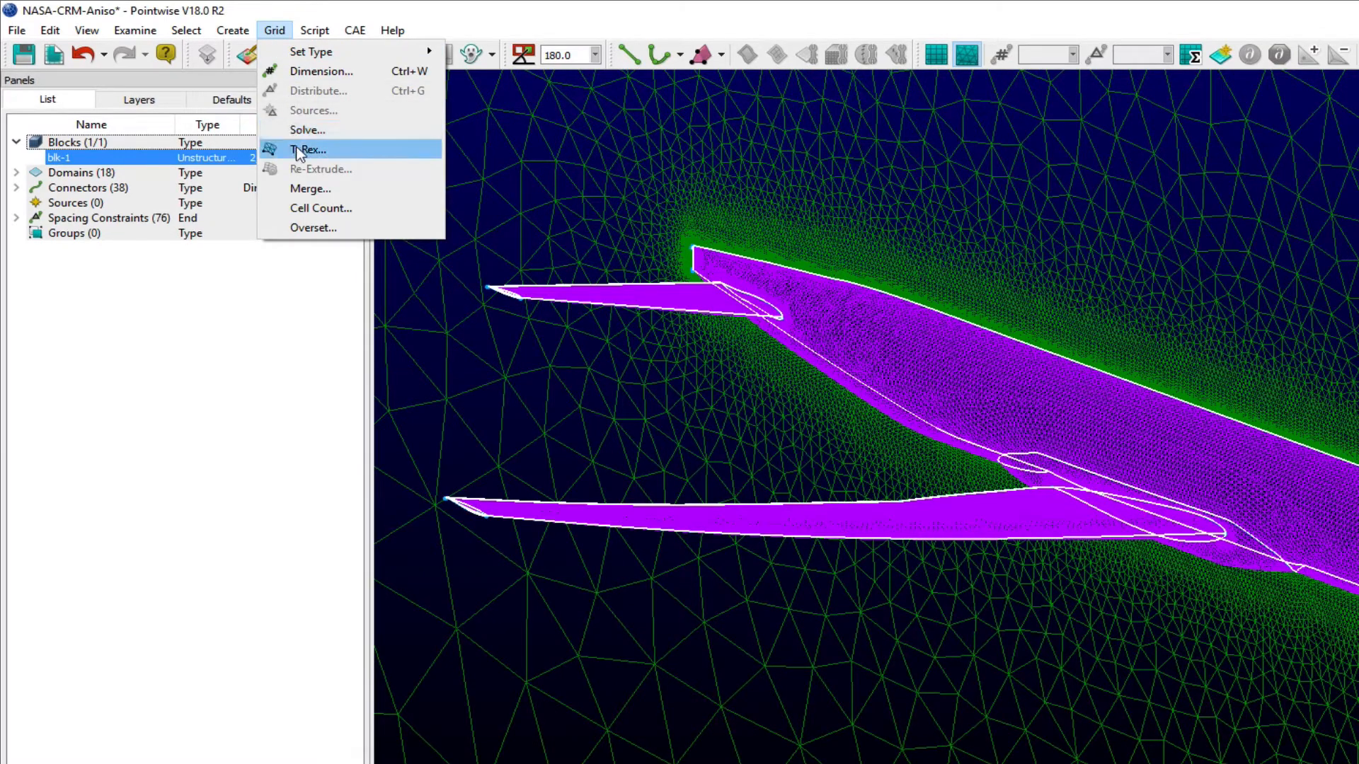
- Enable Skew Criteria in the block's T-Rex settings via Grid > T-Rex
left_click(310, 148)
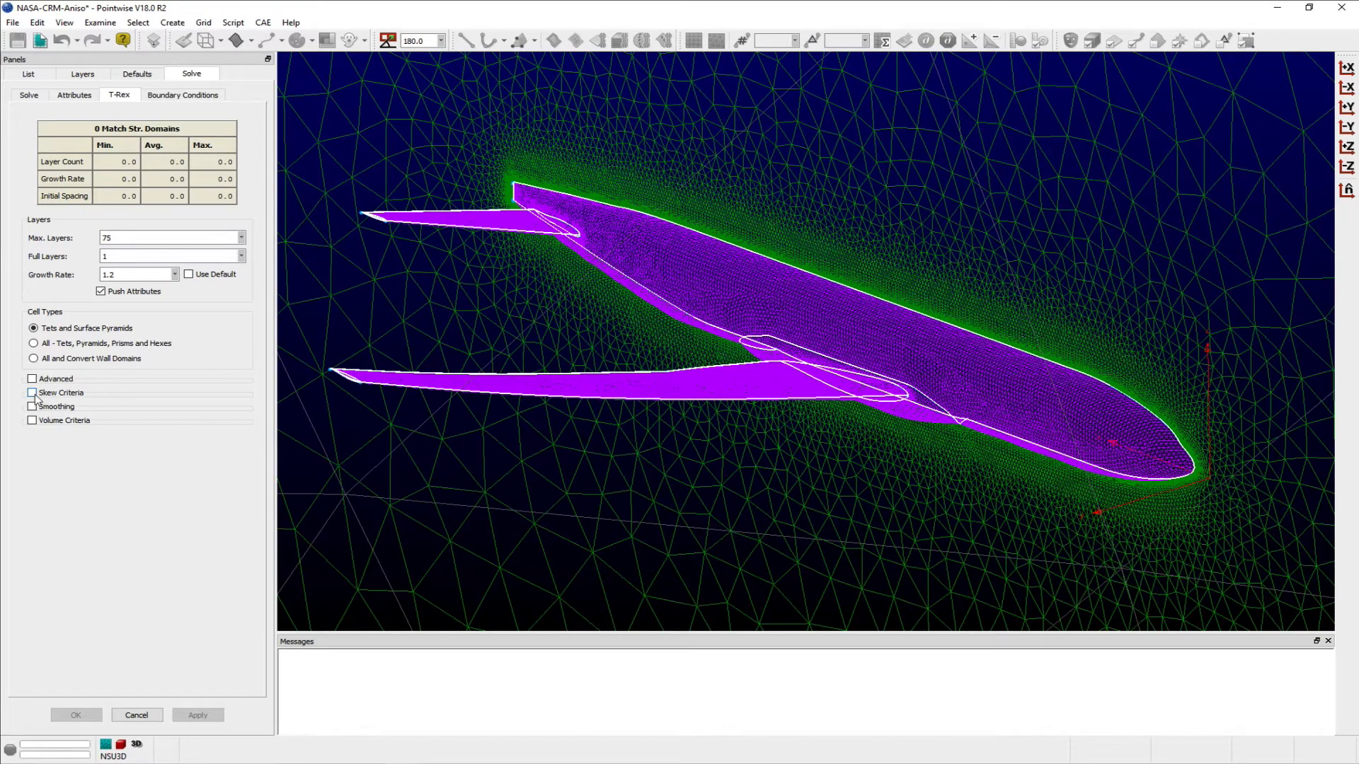
left_click(32, 393)
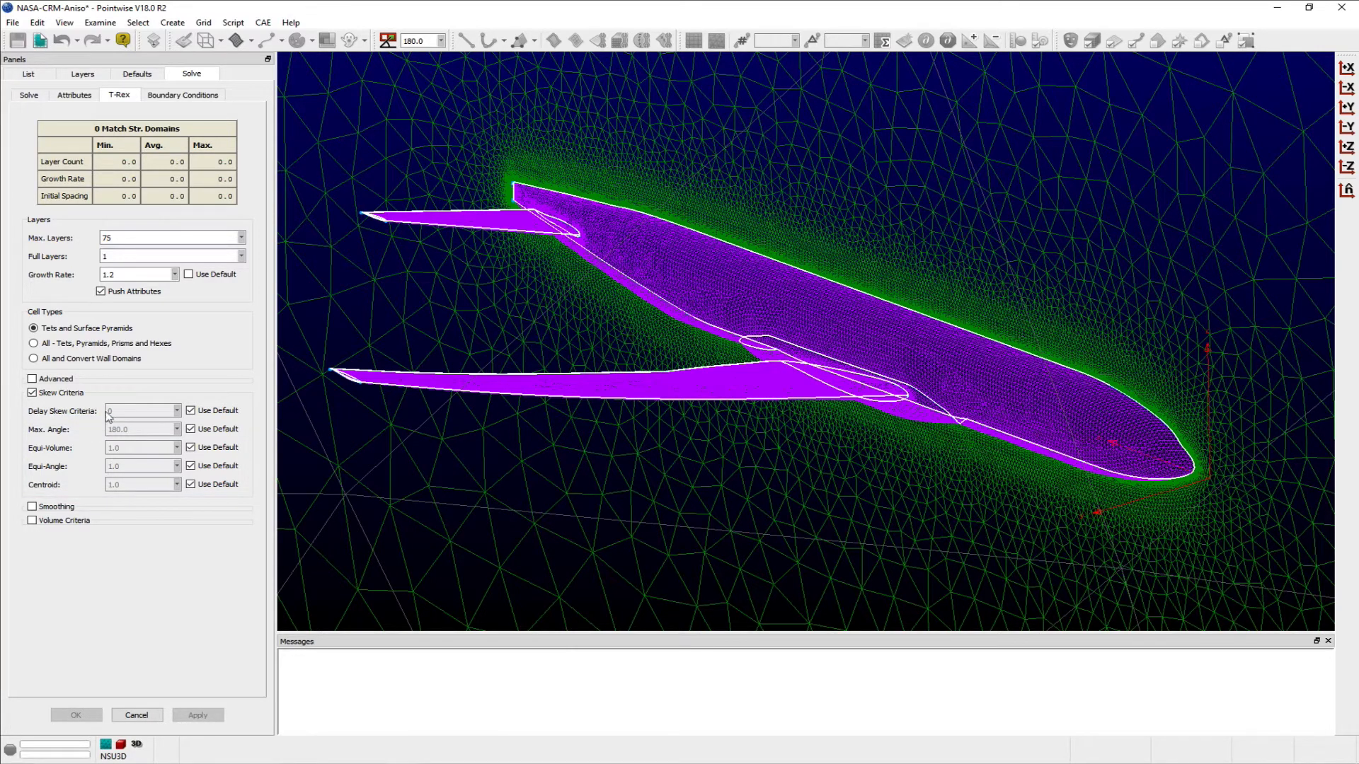
- Override the default Max. Angle skew criterion with a custom value of 165.0
left_click(189, 428)
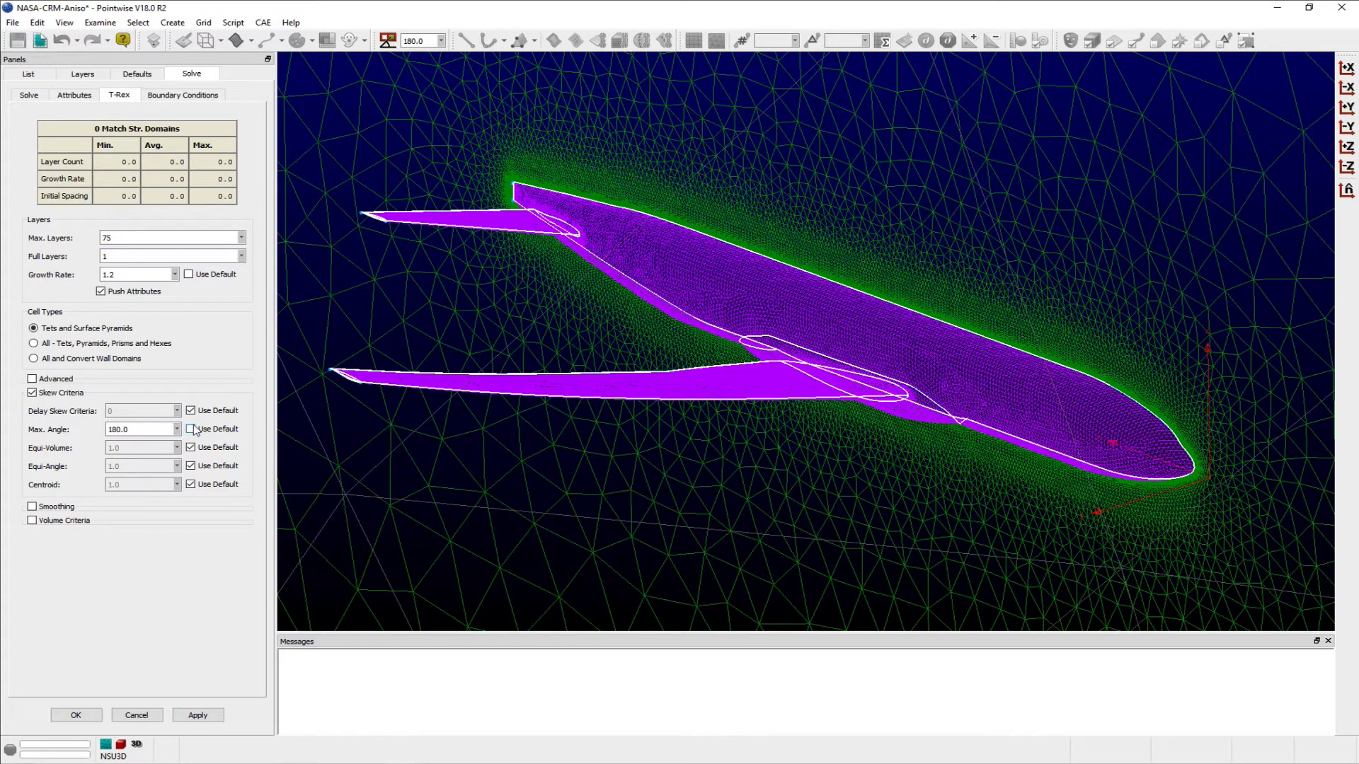
left_click(189, 429)
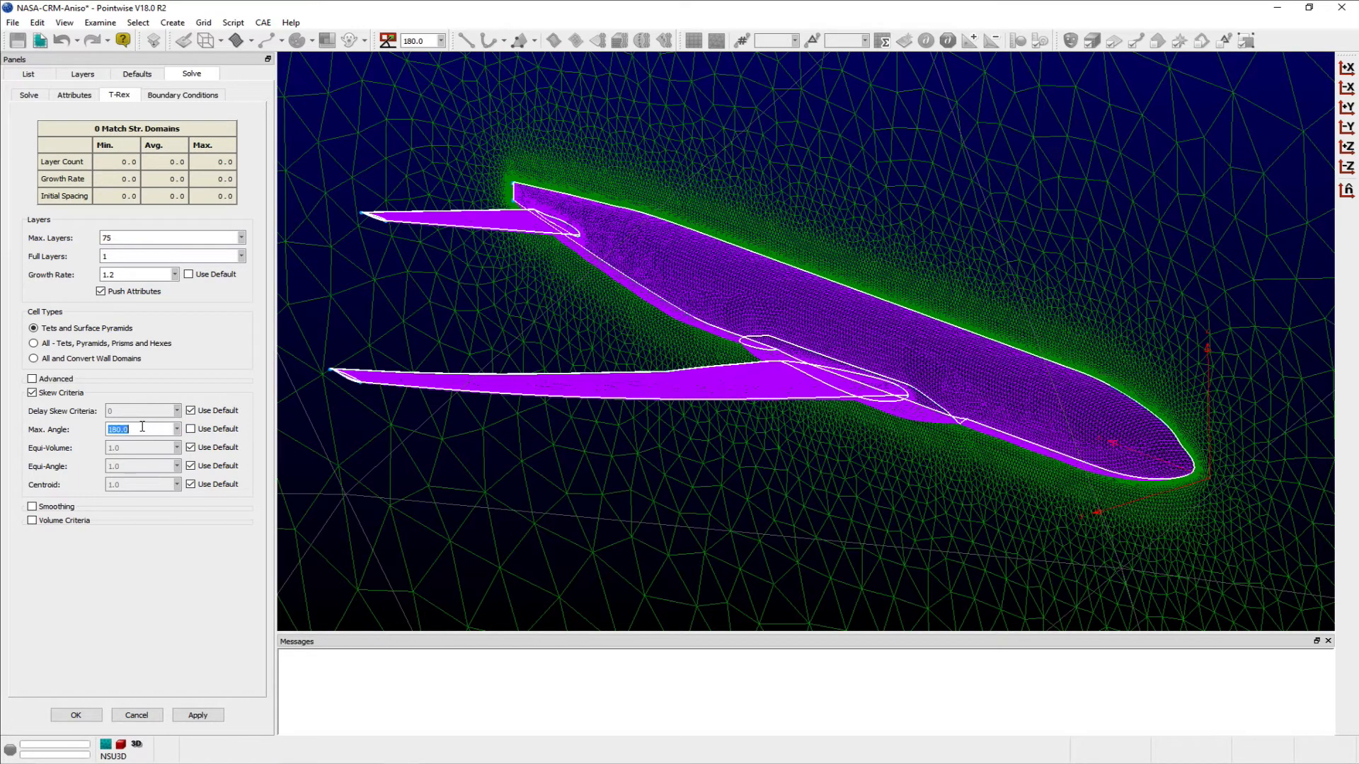
type("165.0")
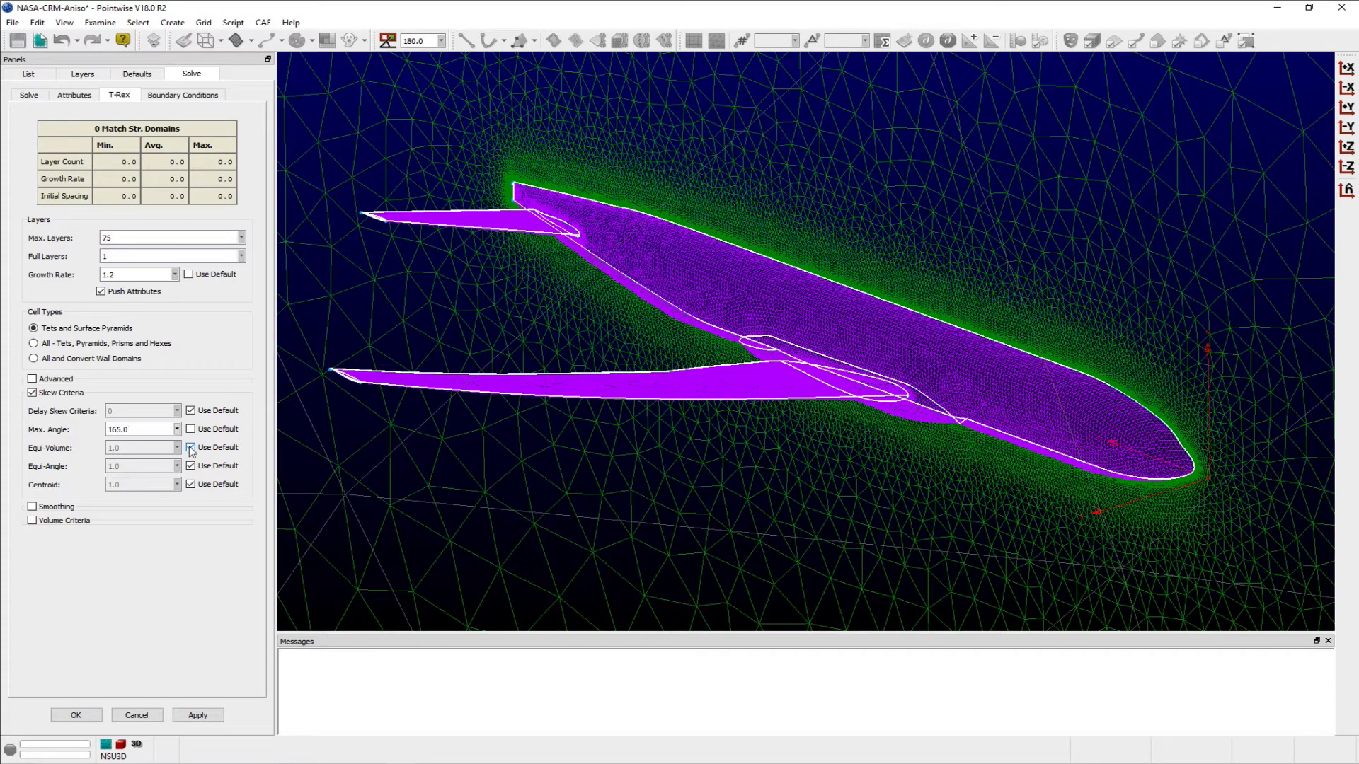
- Override the Equi-Volume and Equi-Angle defaults with custom thresholds of 0.8 each
left_click(191, 447)
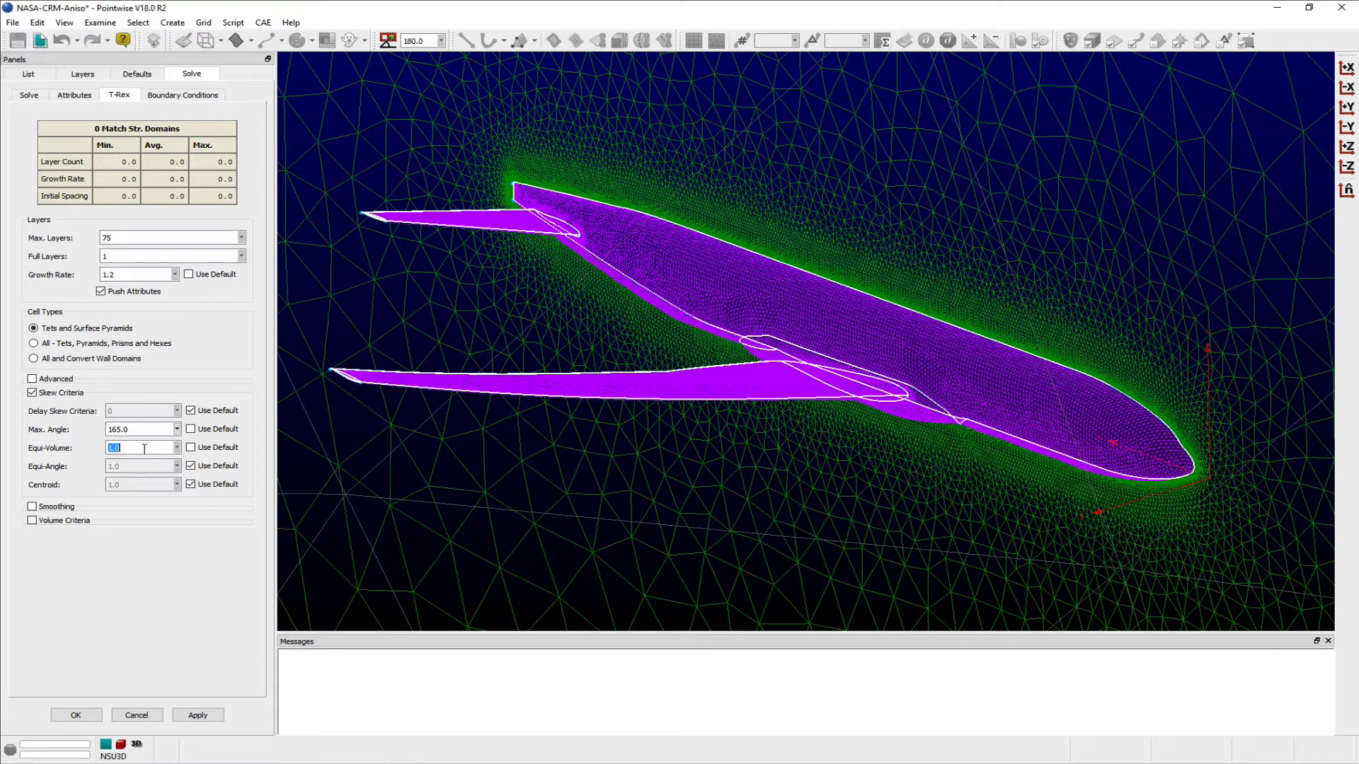
type("0.8")
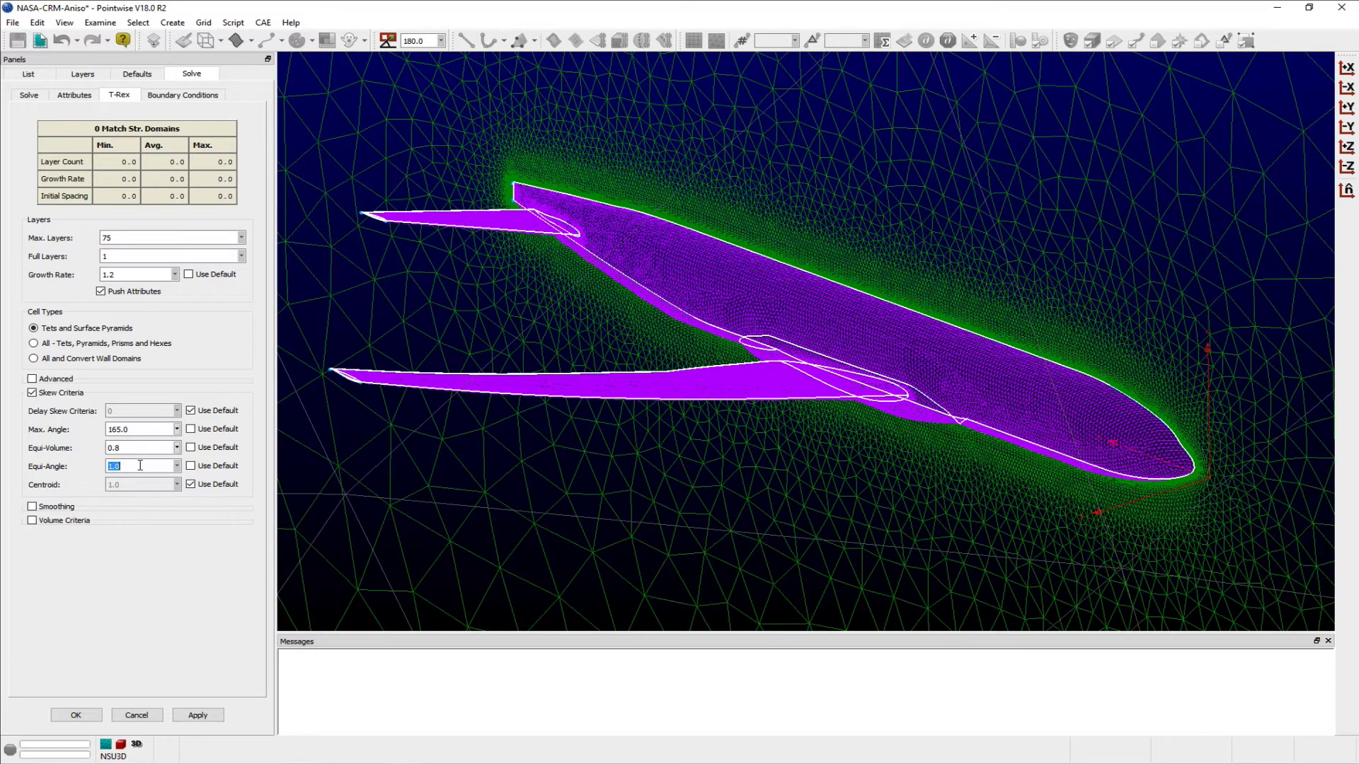
type("0.8")
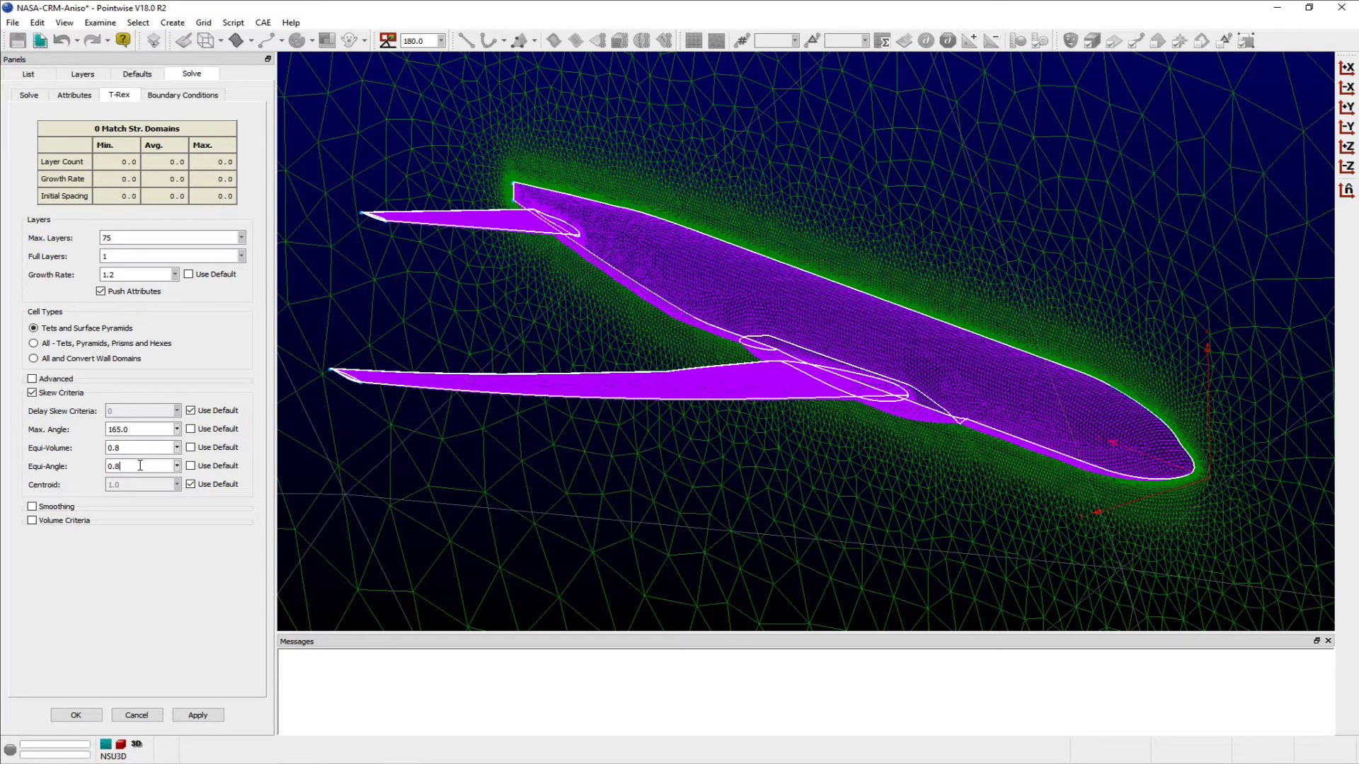
left_click(191, 485)
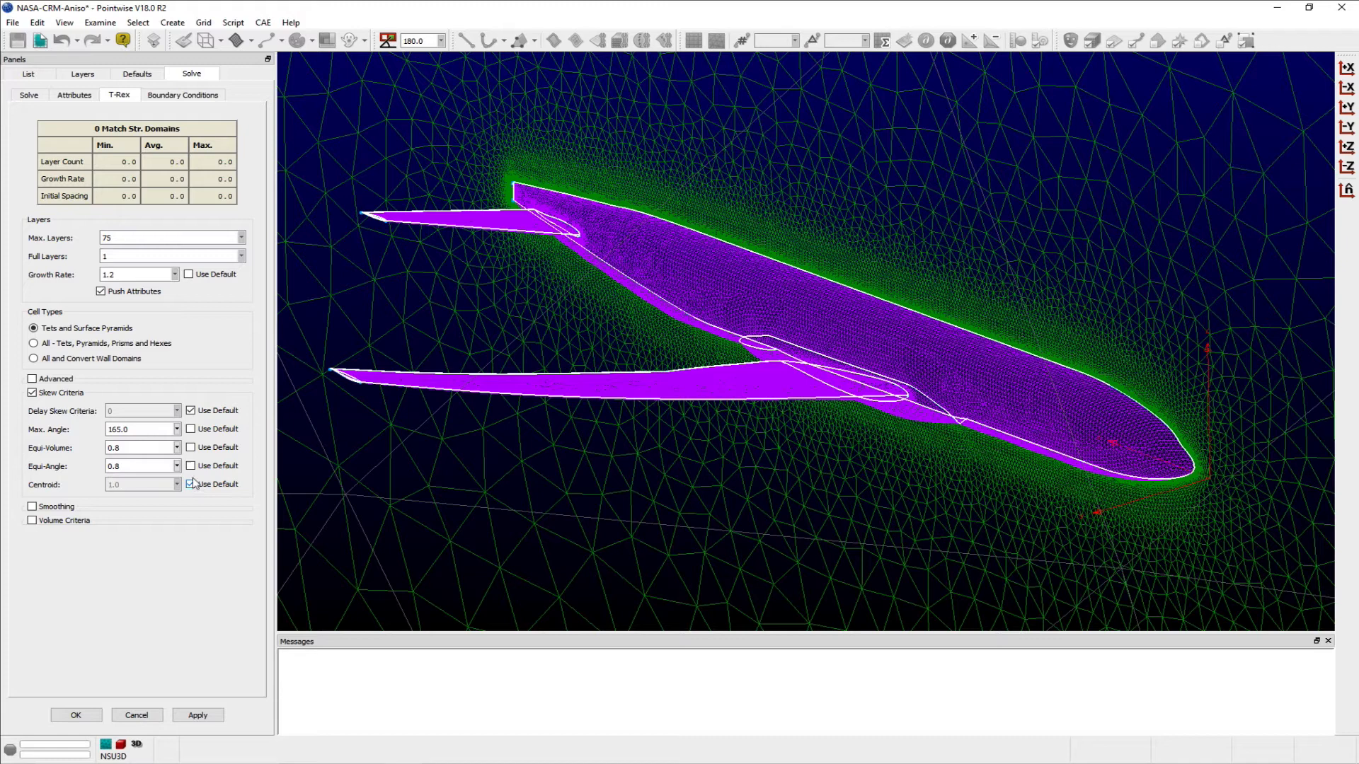
- Set a custom 0.7 Centroid threshold, restore Equi-Volume and Equi-Angle defaults, and accept the T-Rex settings
left_click(190, 466)
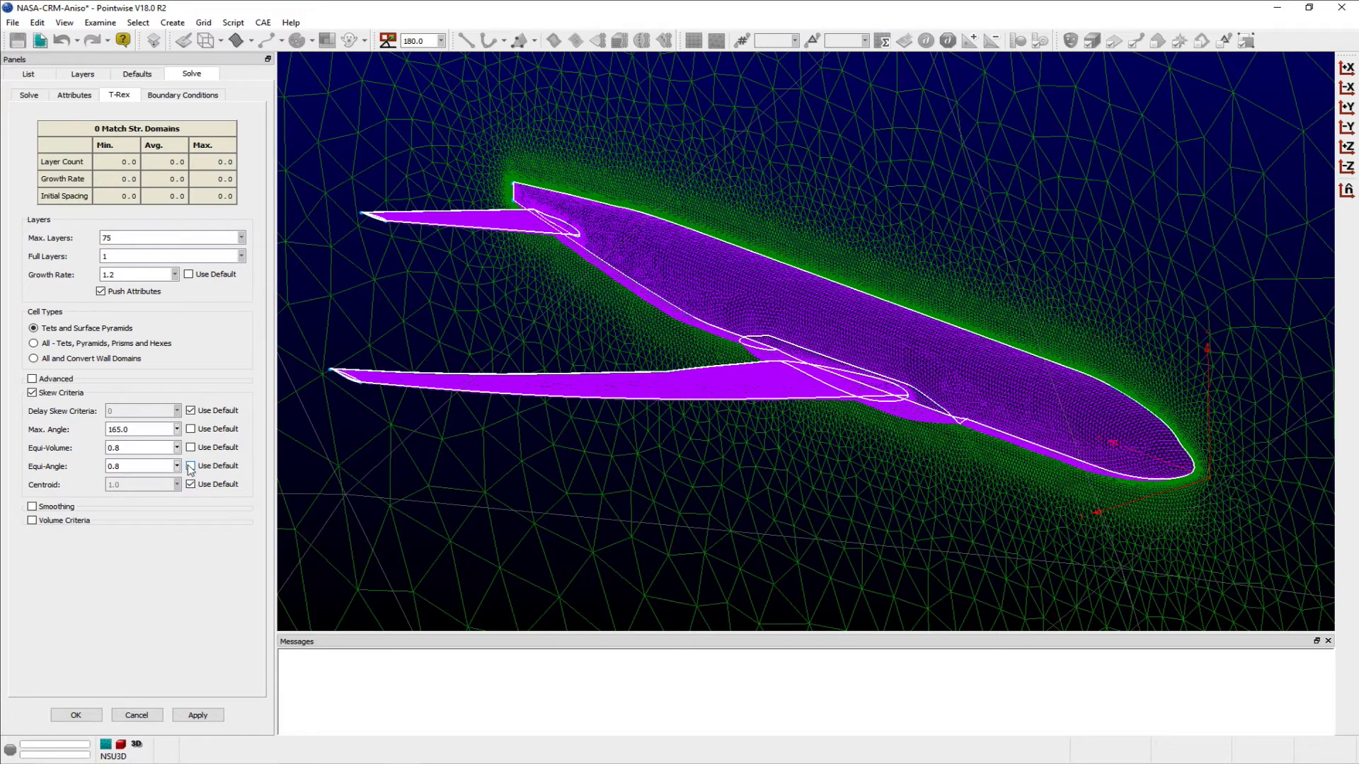
left_click(189, 466)
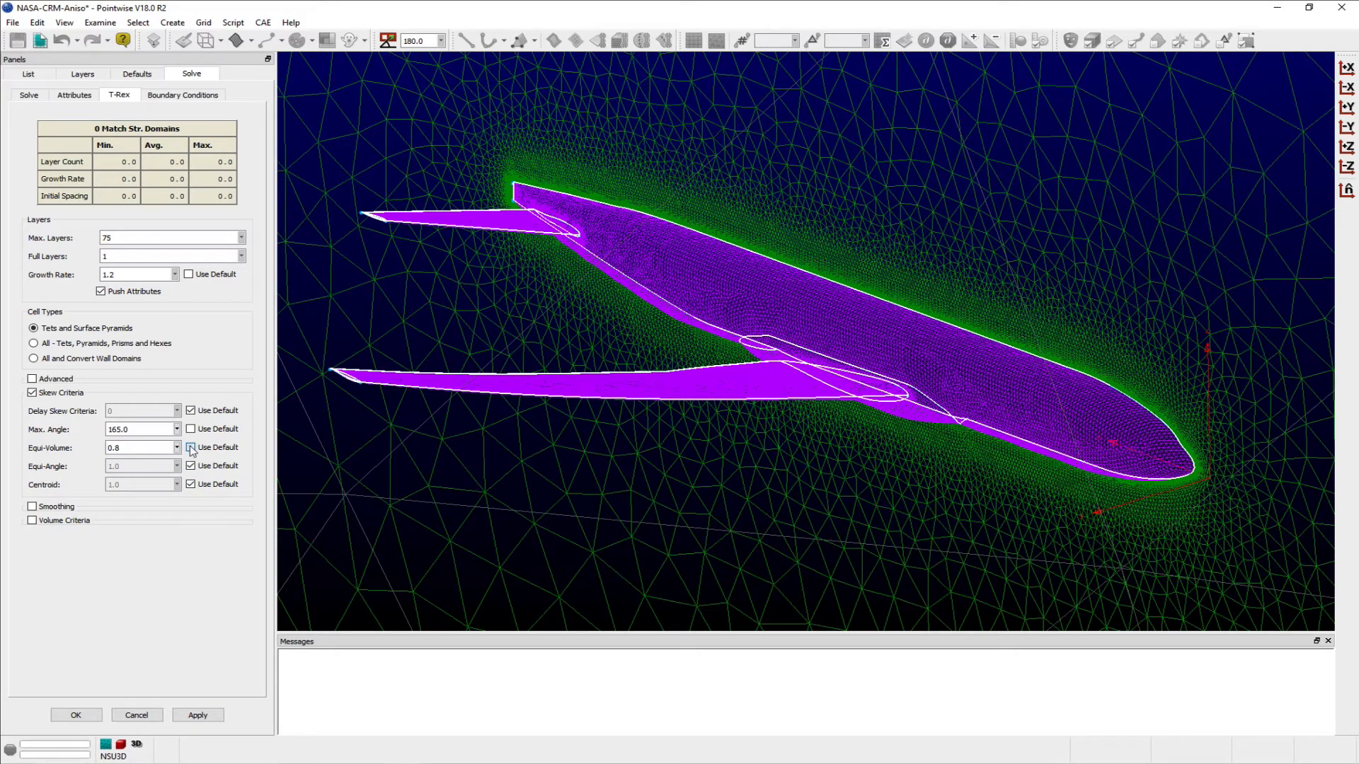
left_click(190, 447)
type("0.7")
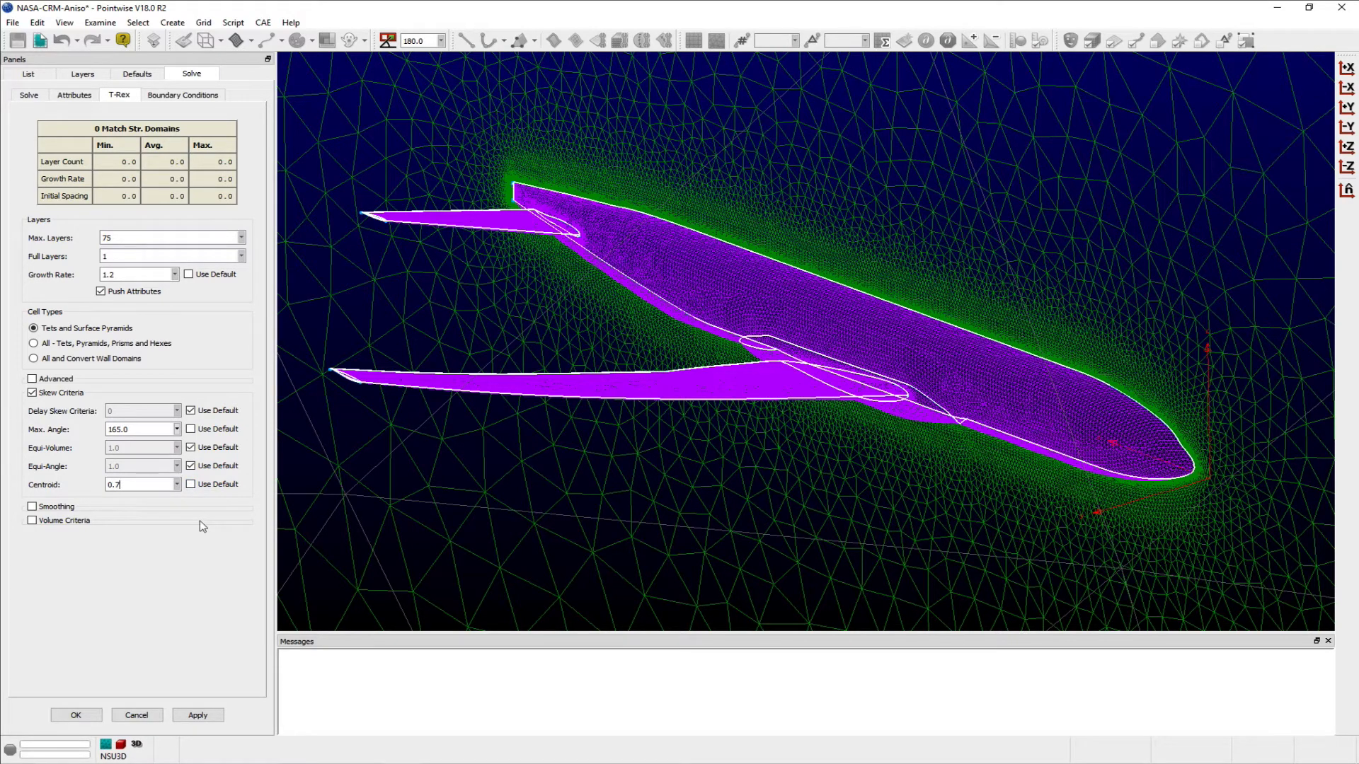
mouse_move(195, 555)
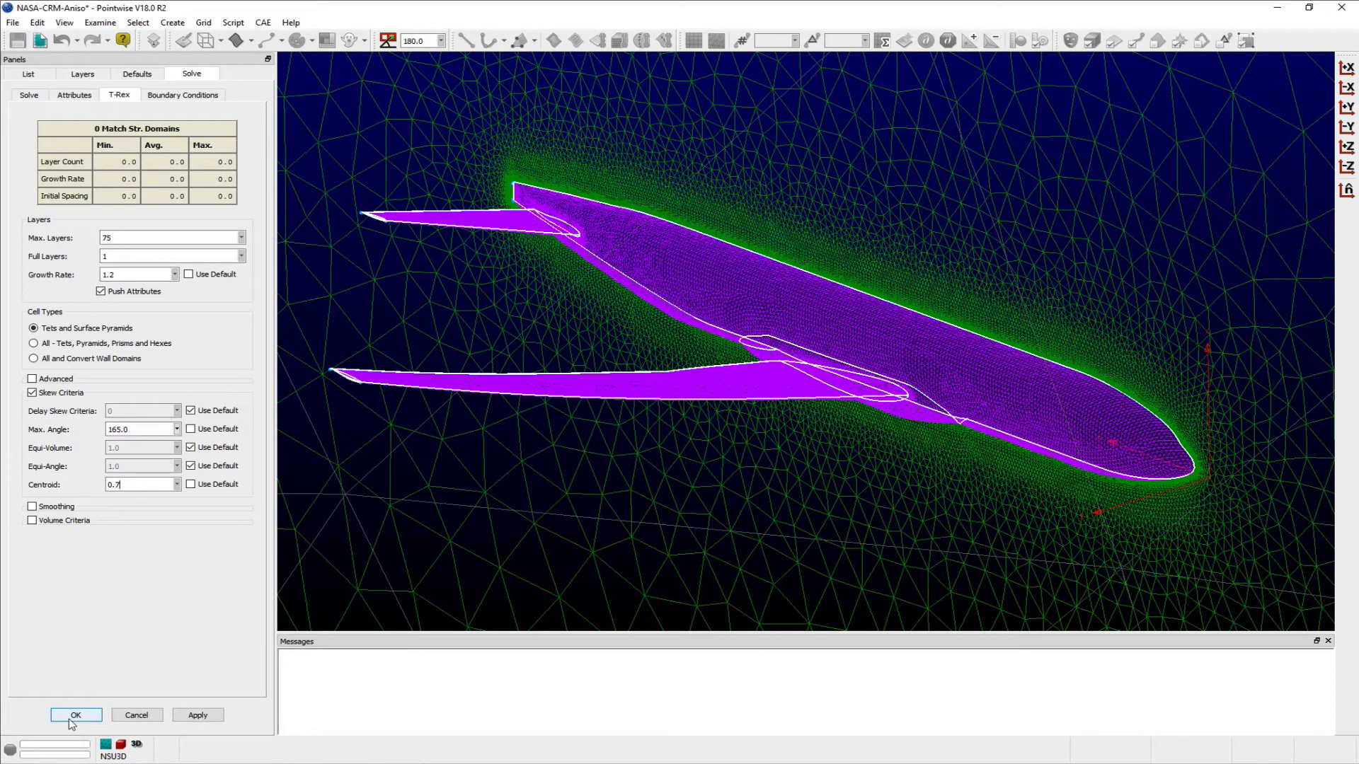
left_click(75, 715)
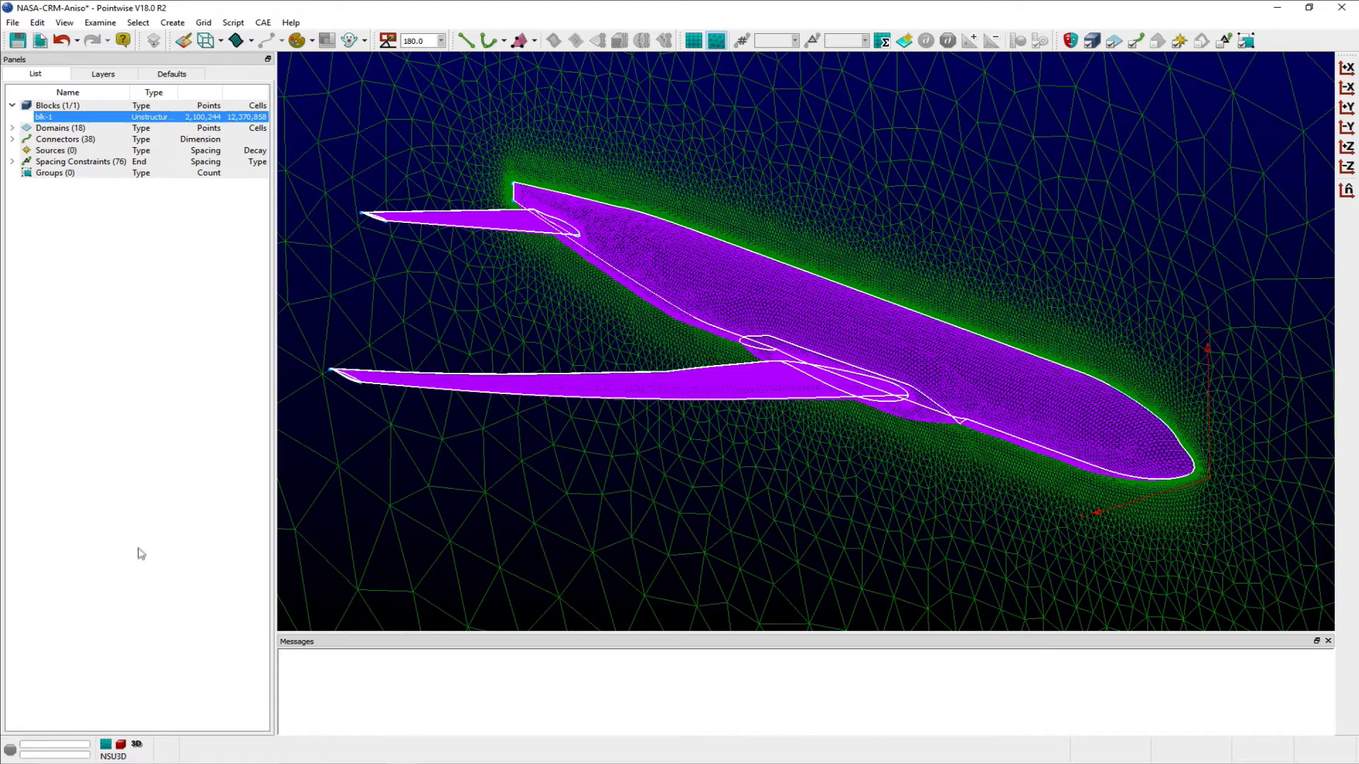
mouse_move(149, 526)
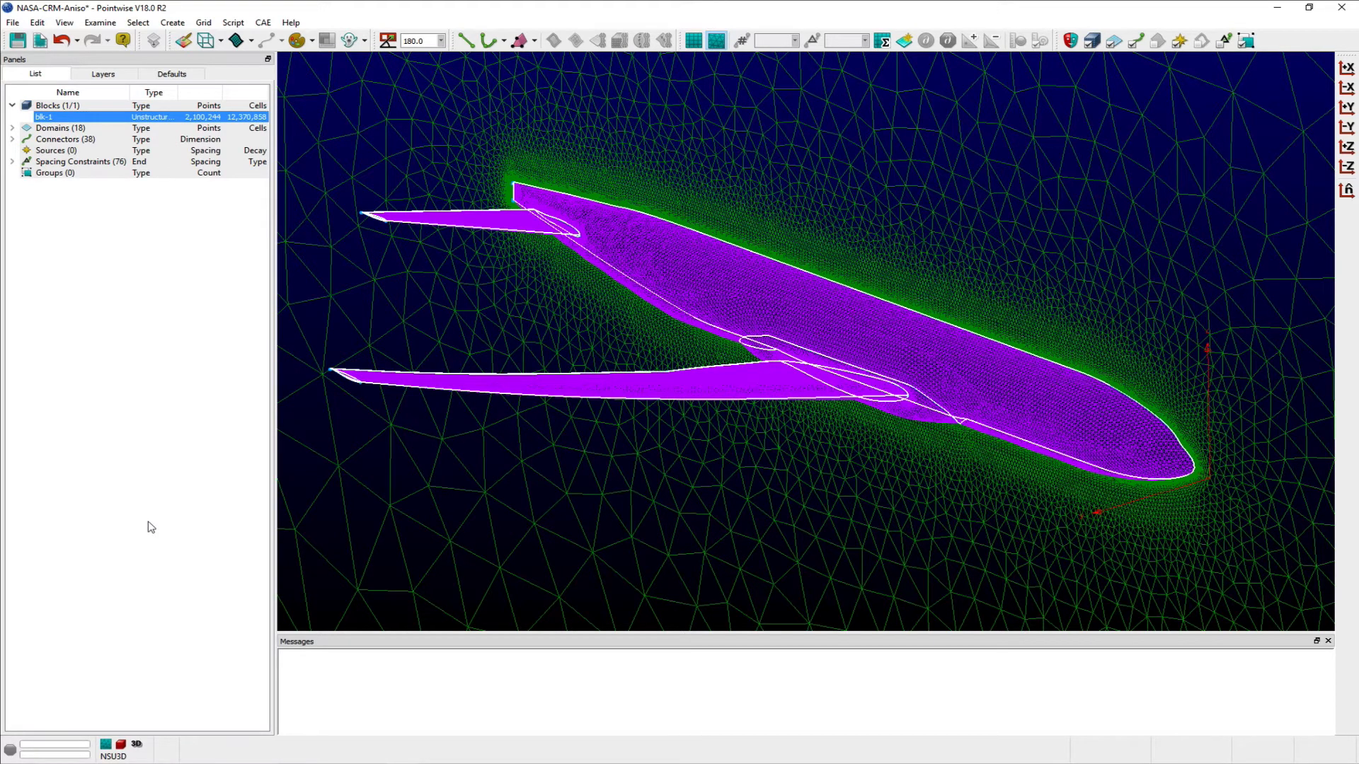